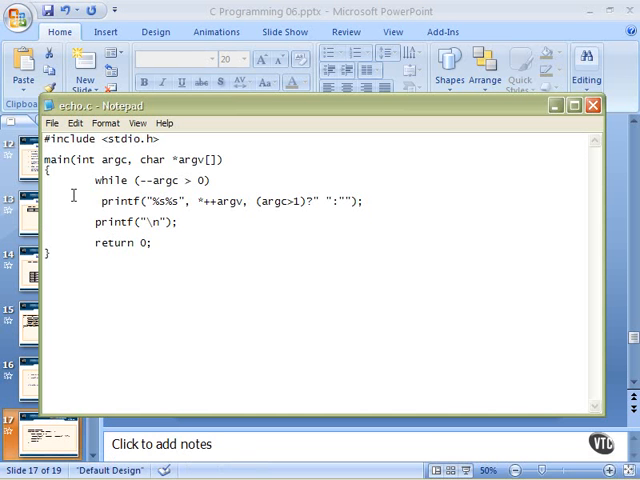
pyautogui.moveTo(143, 201)
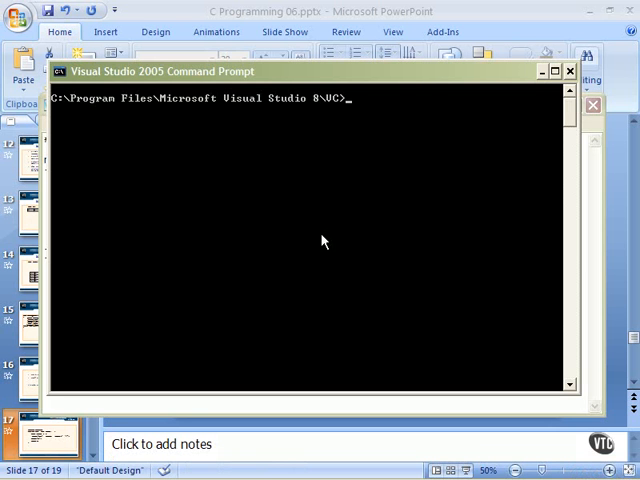
# Step: Compile echo.c with cl, run 'echo Hello World This Is', then return to the code slide
pyautogui.write('cl')
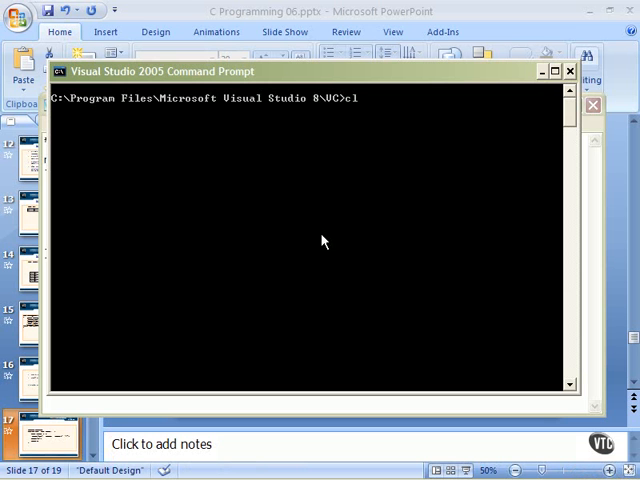
pyautogui.write('echo.c')
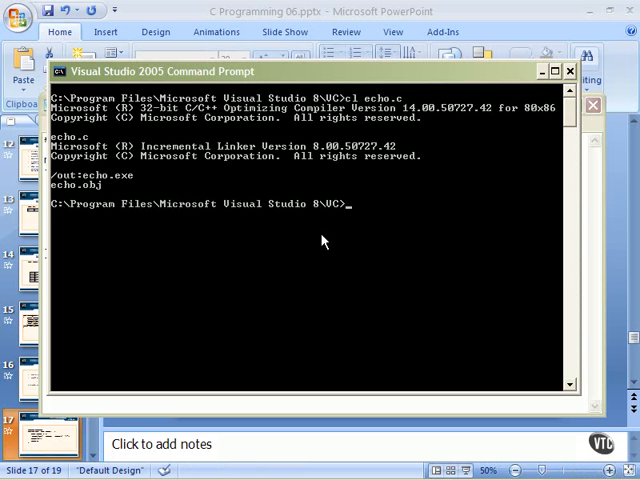
pyautogui.write('echo He')
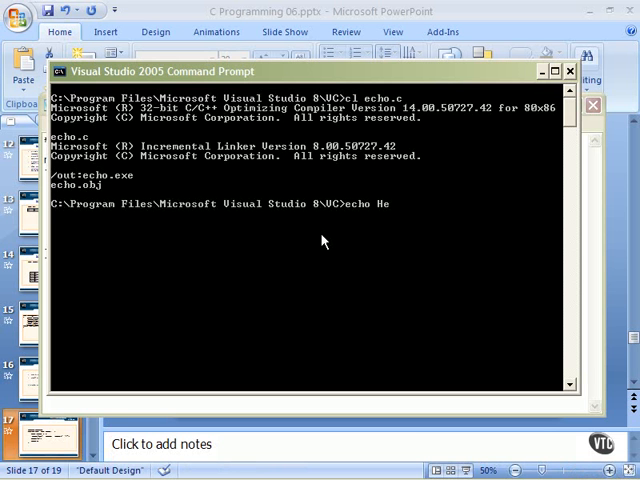
pyautogui.write('llo World')
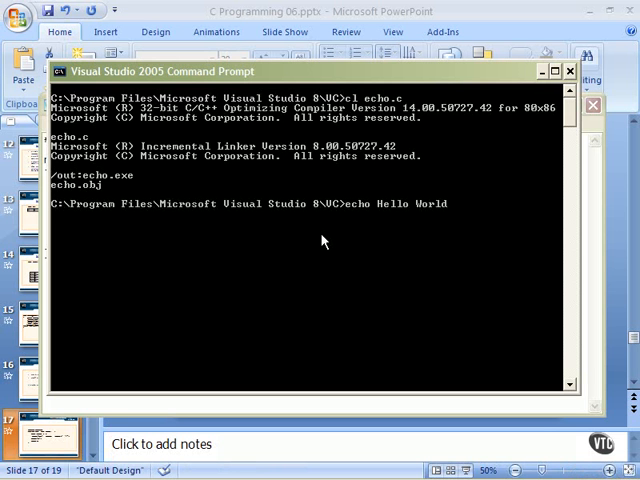
pyautogui.write('This Is')
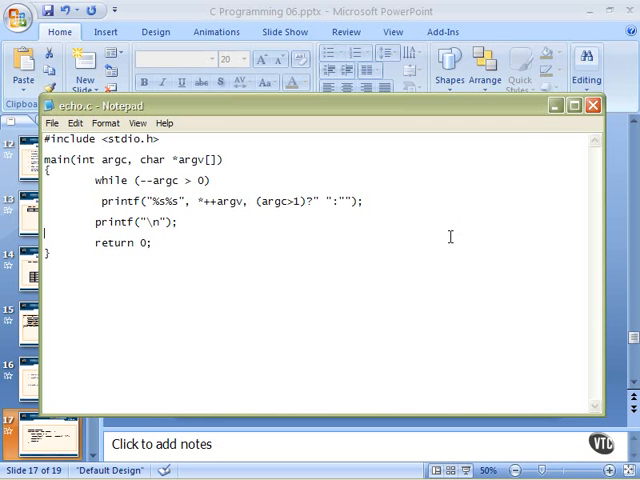
pyautogui.click(590, 108)
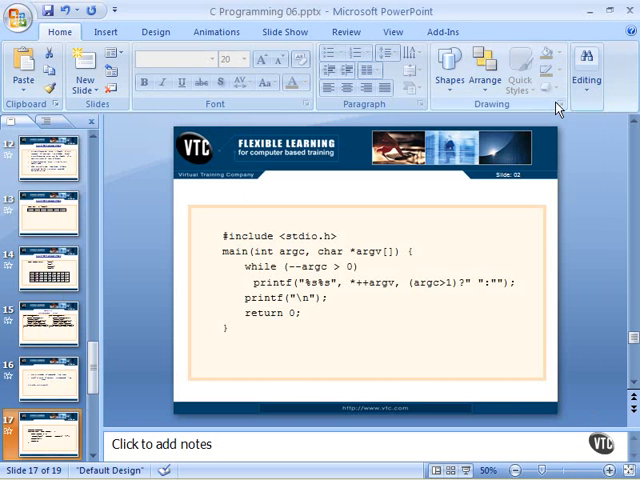